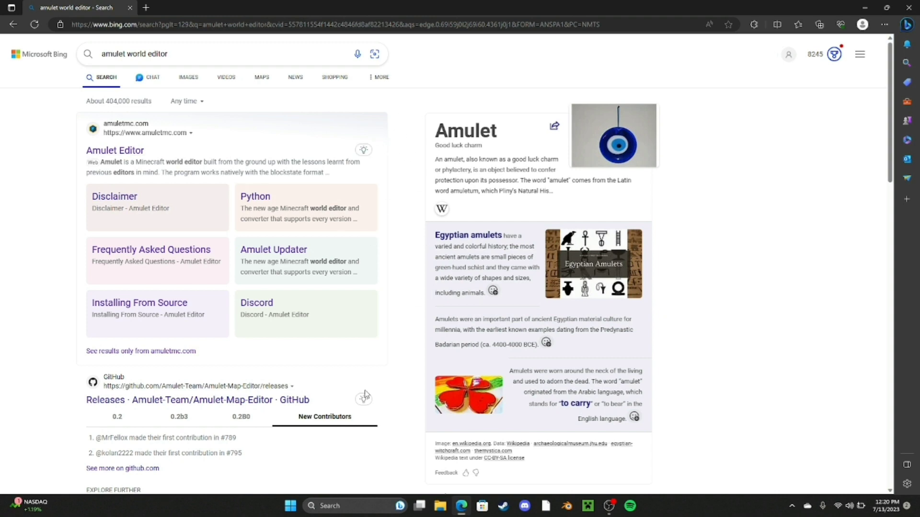
- Scroll the Bing results down toward the GitHub Amulet-Map-Editor Releases link
scroll("down", 3)
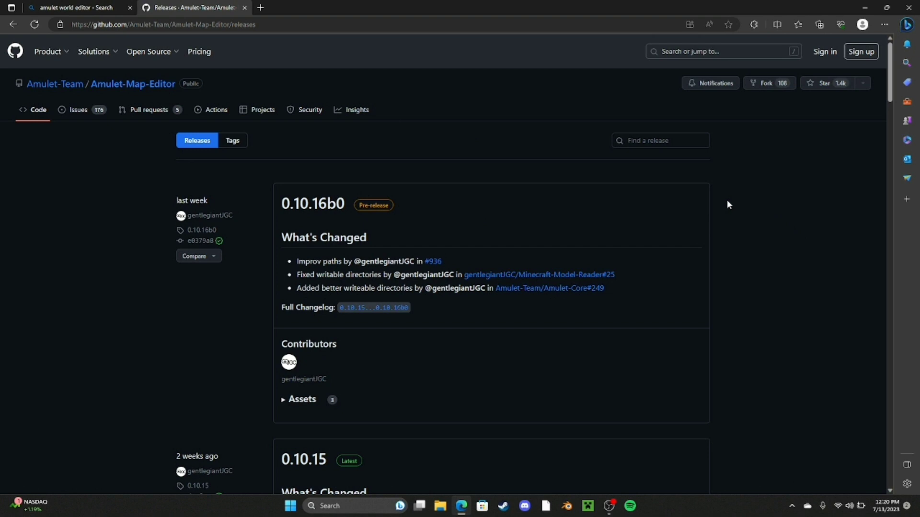
mouse_move(743, 194)
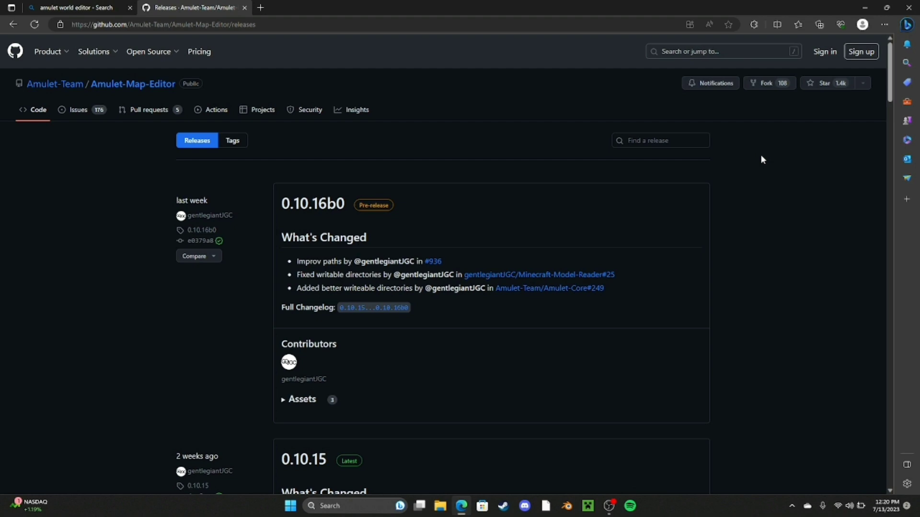
- Scroll the Releases list down past 0.10.14 and 0.10.11 to reach the 0.10.10 release
scroll("down", 3)
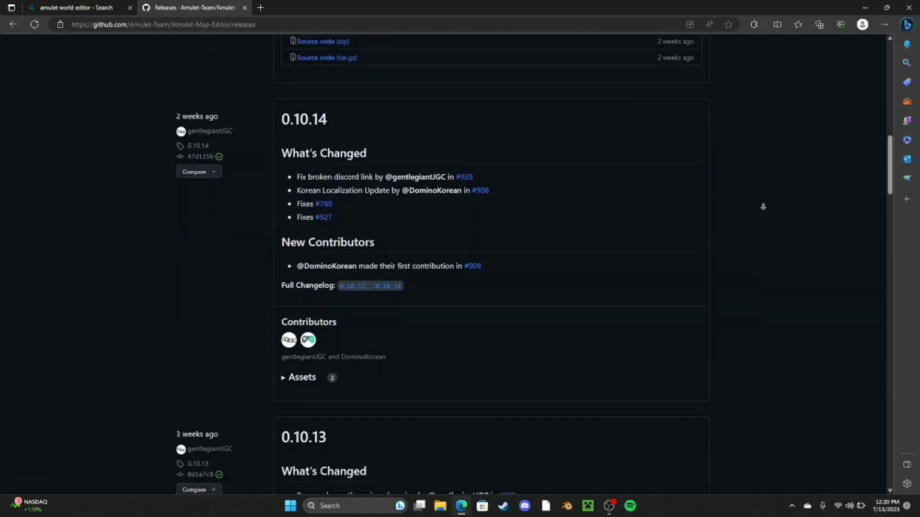
scroll("down", 3)
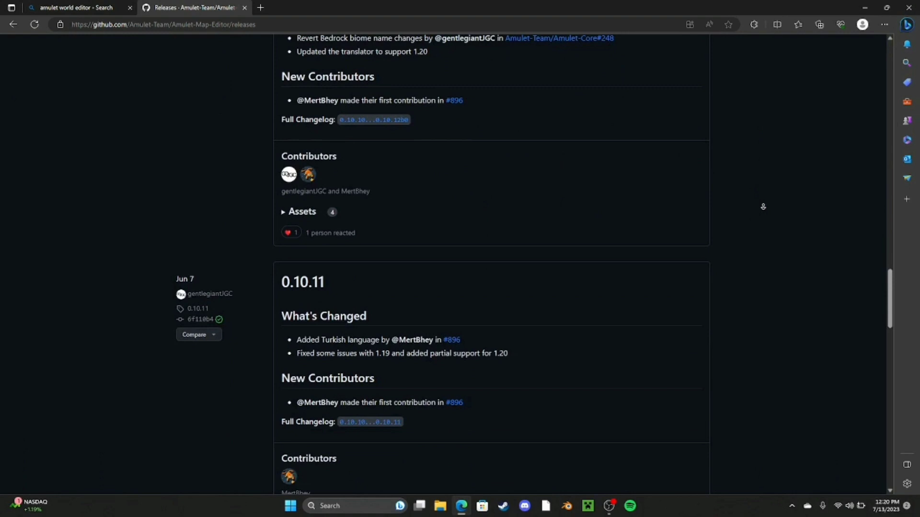
scroll("down", 3)
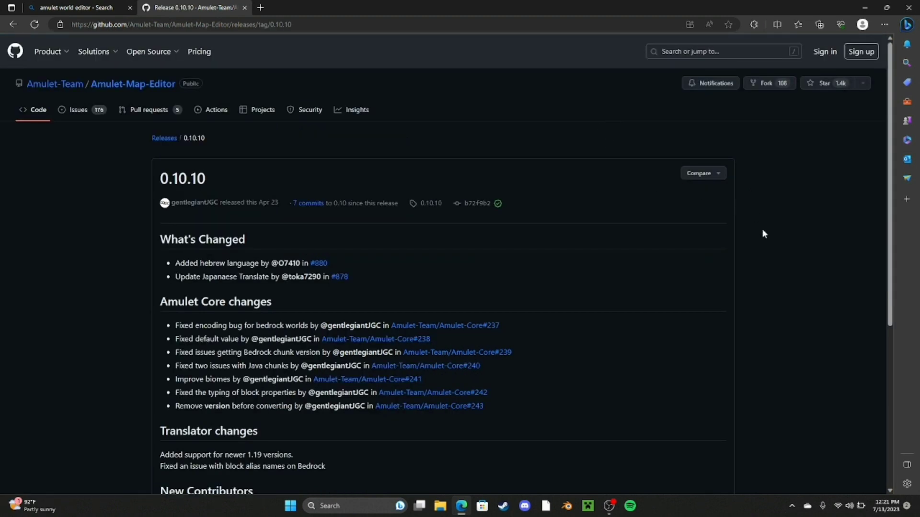
- Download Amulet-v0.10.10-Windows-x64.zip from Assets and show the Edge downloads list
scroll("down", 3)
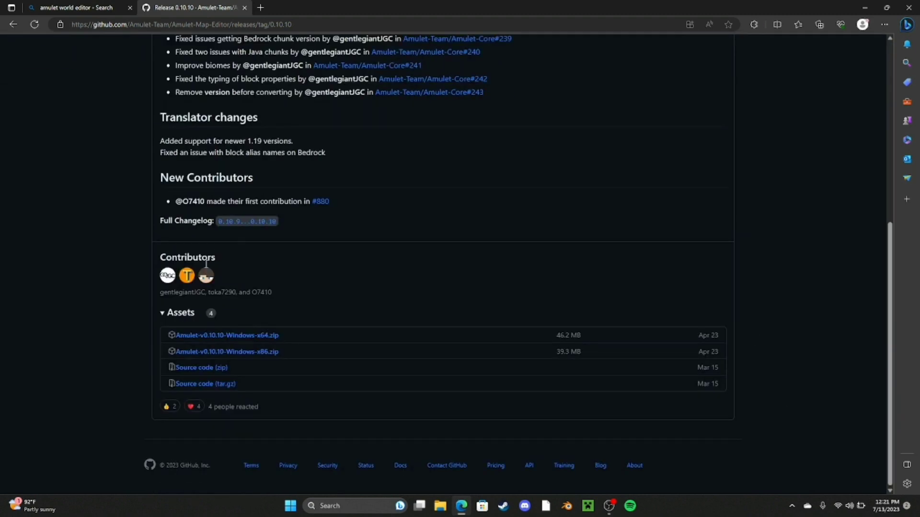
mouse_move(252, 323)
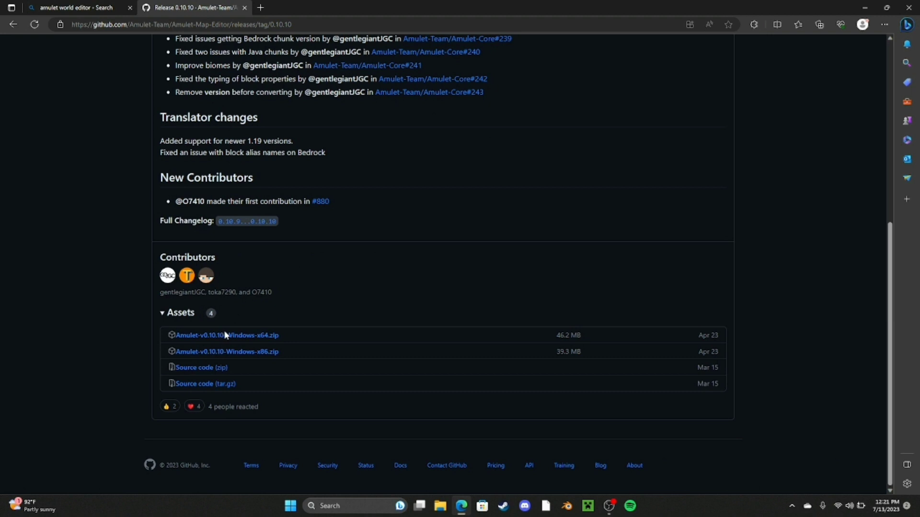
mouse_move(605, 145)
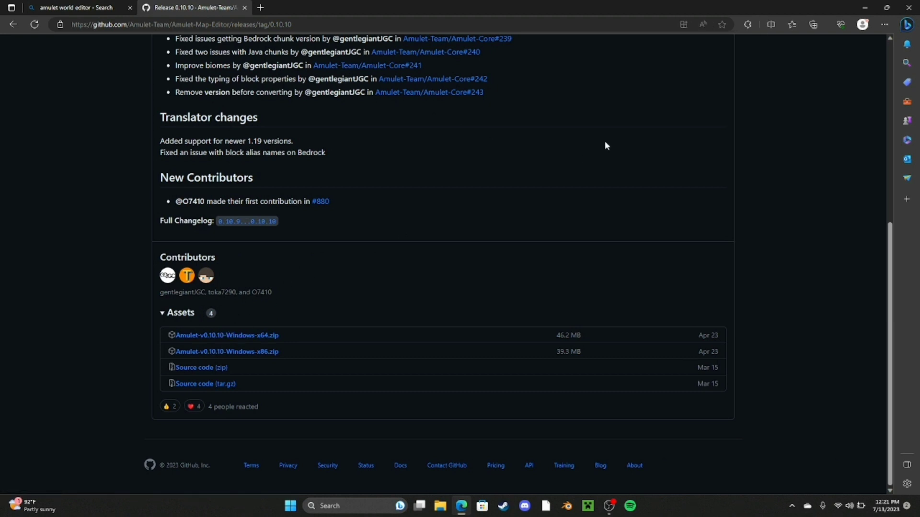
left_click(819, 24)
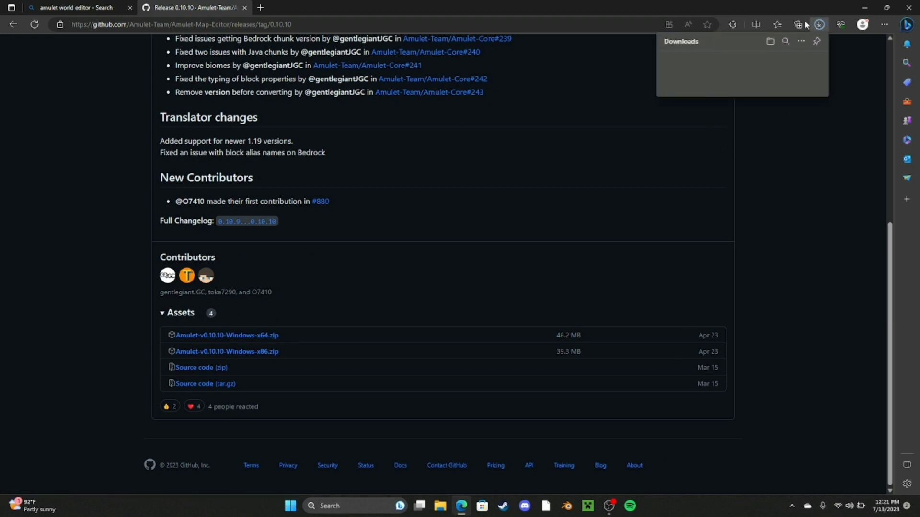